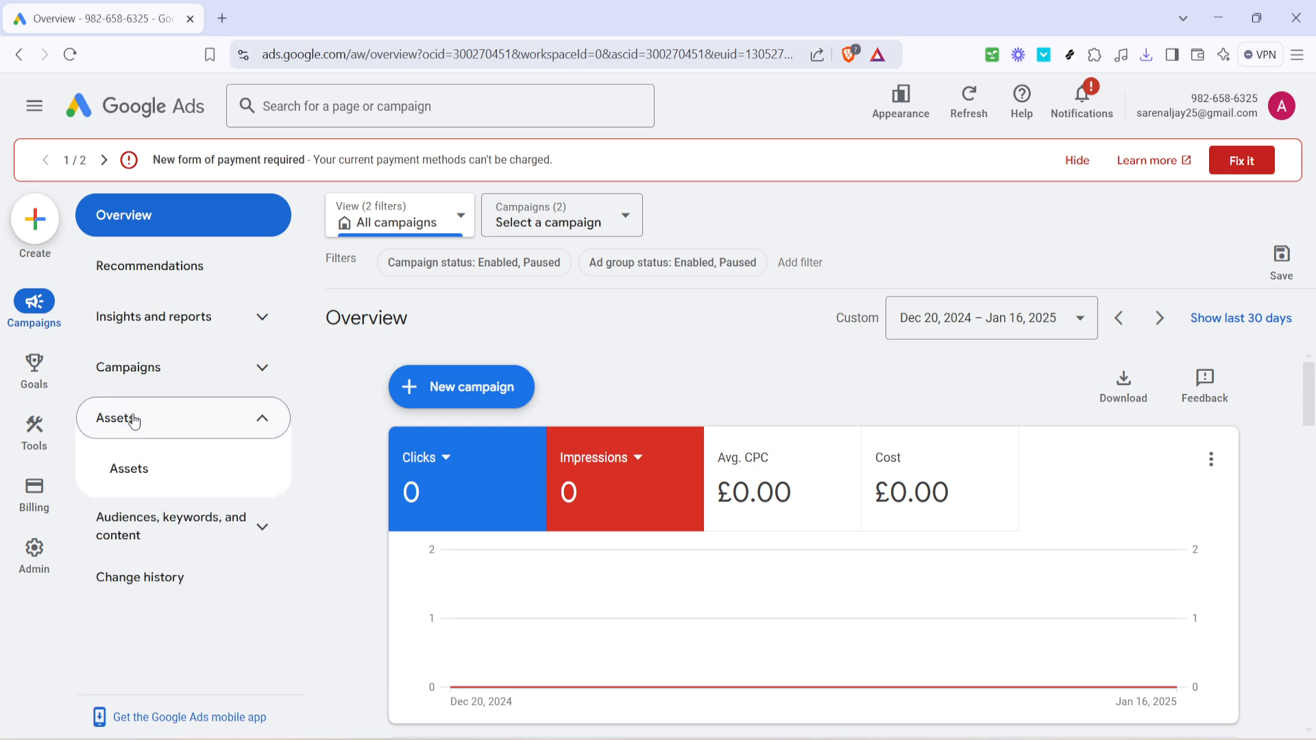
# Go to the Assets page from the left navigation
pyautogui.click(128, 469)
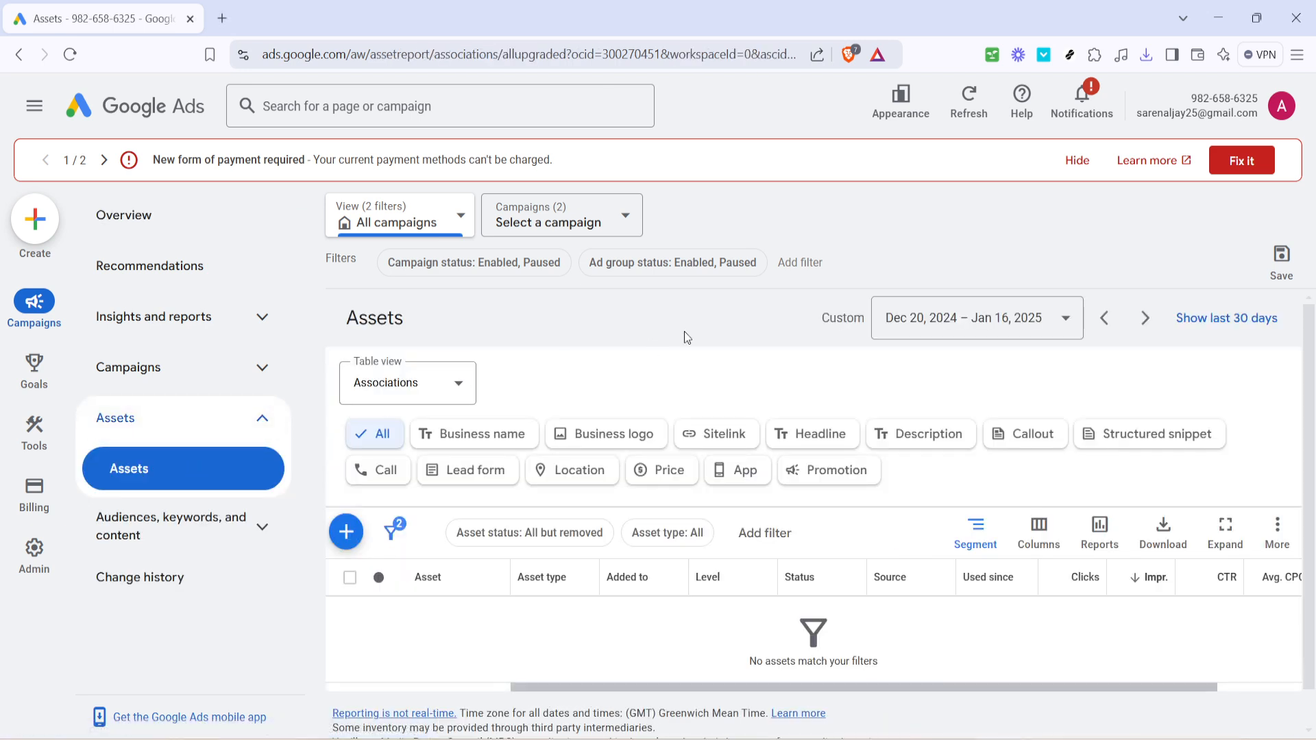
pyautogui.moveTo(787, 315)
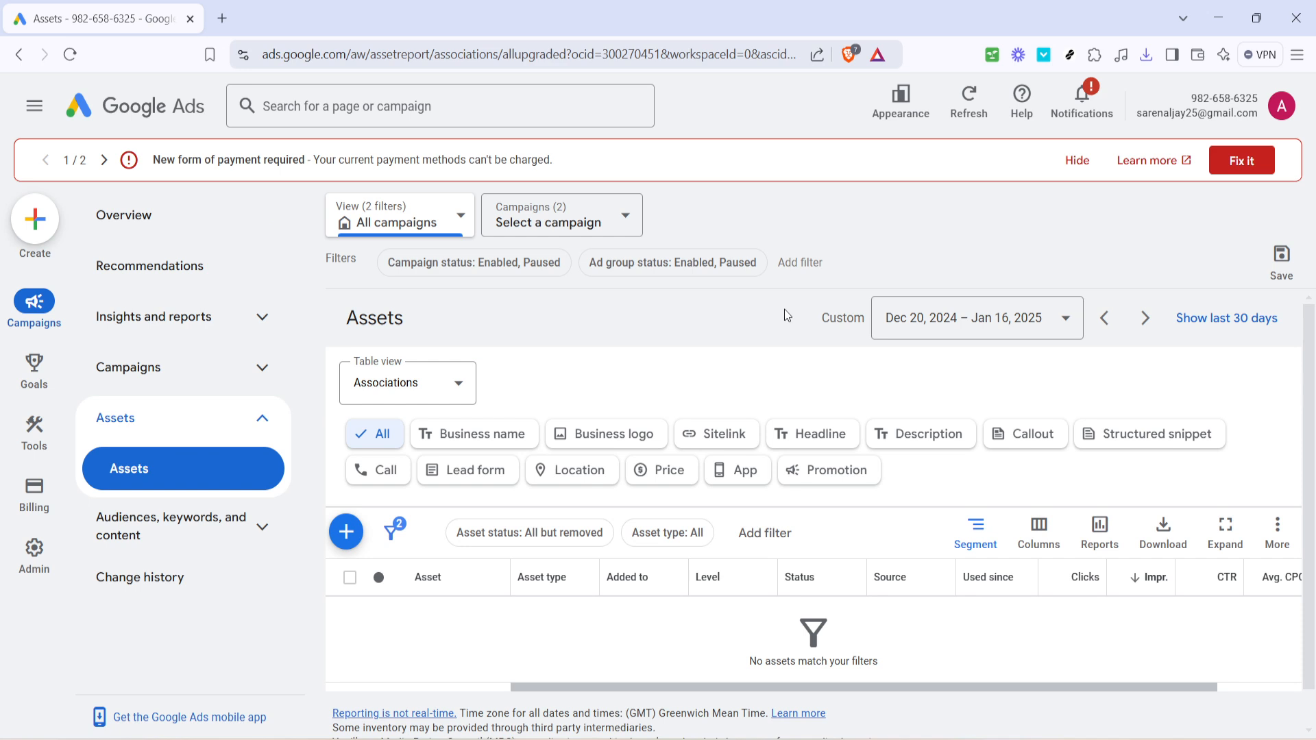
pyautogui.moveTo(752, 351)
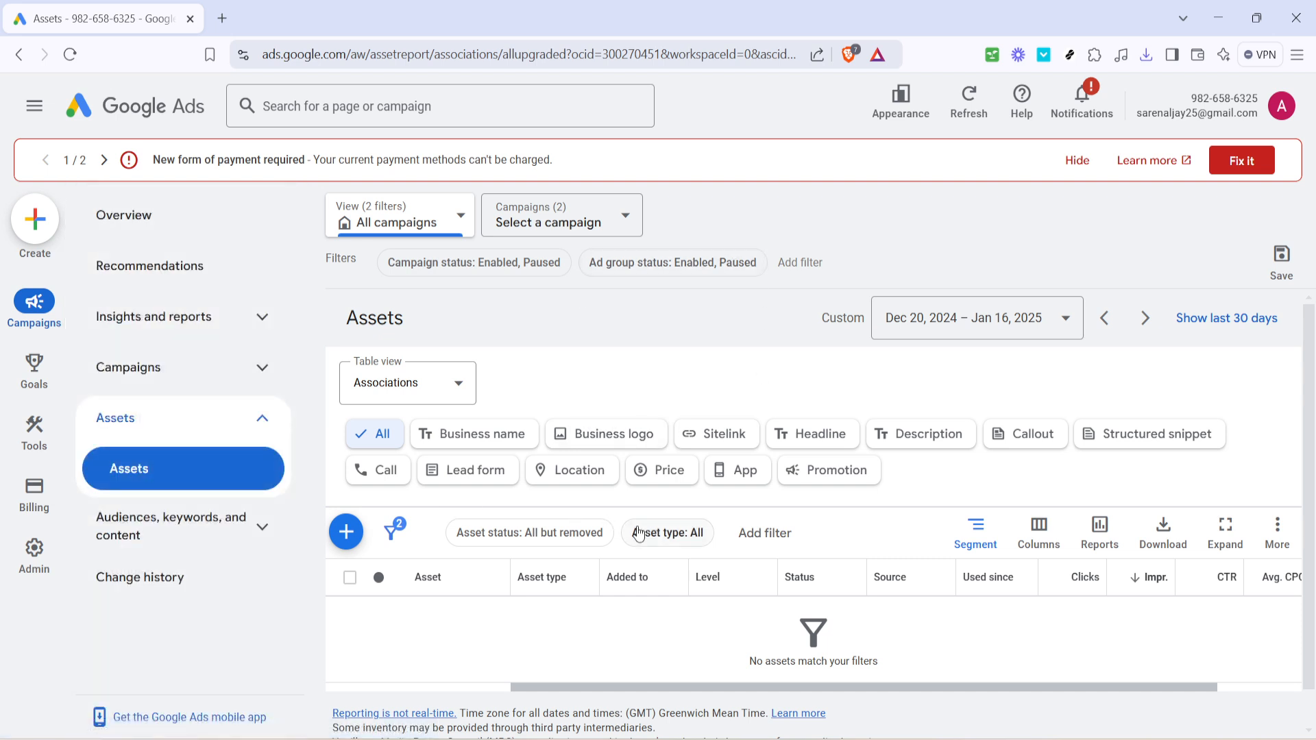
pyautogui.moveTo(820, 568)
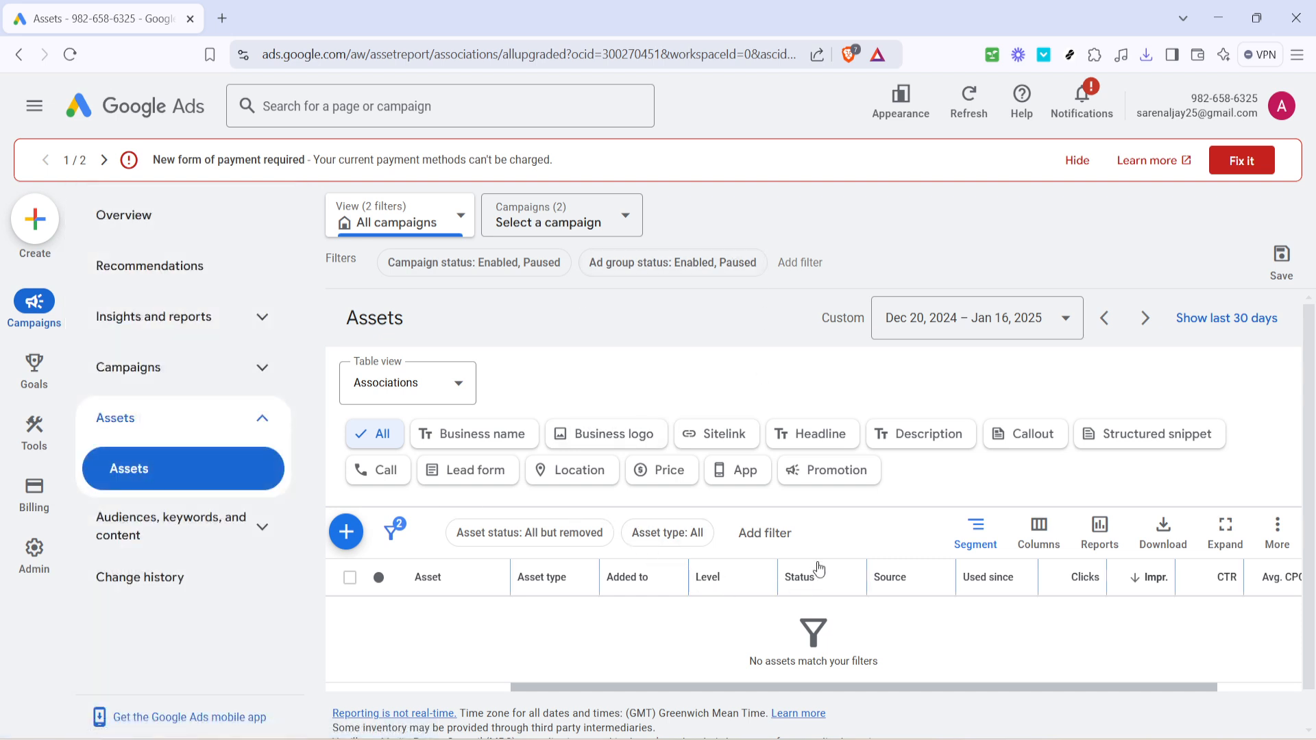
pyautogui.moveTo(902, 510)
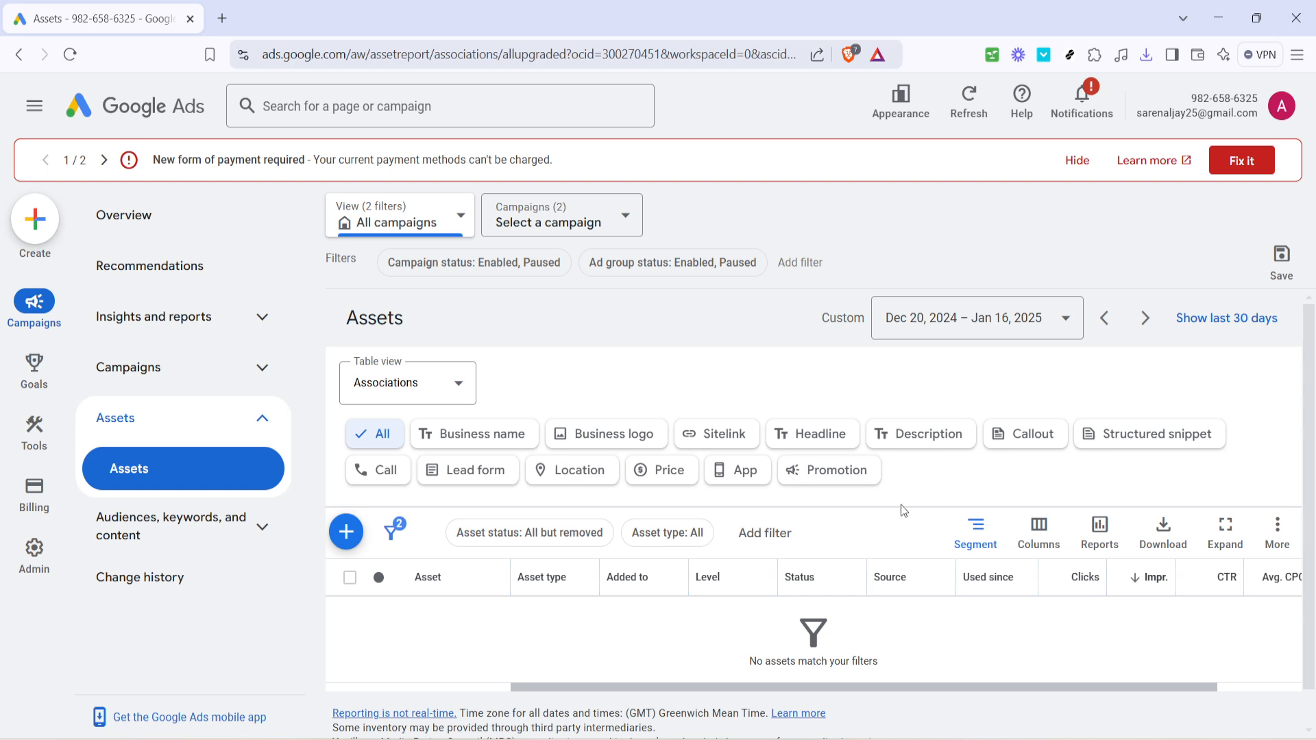
# Filter the assets list to sitelink assets only
pyautogui.click(717, 433)
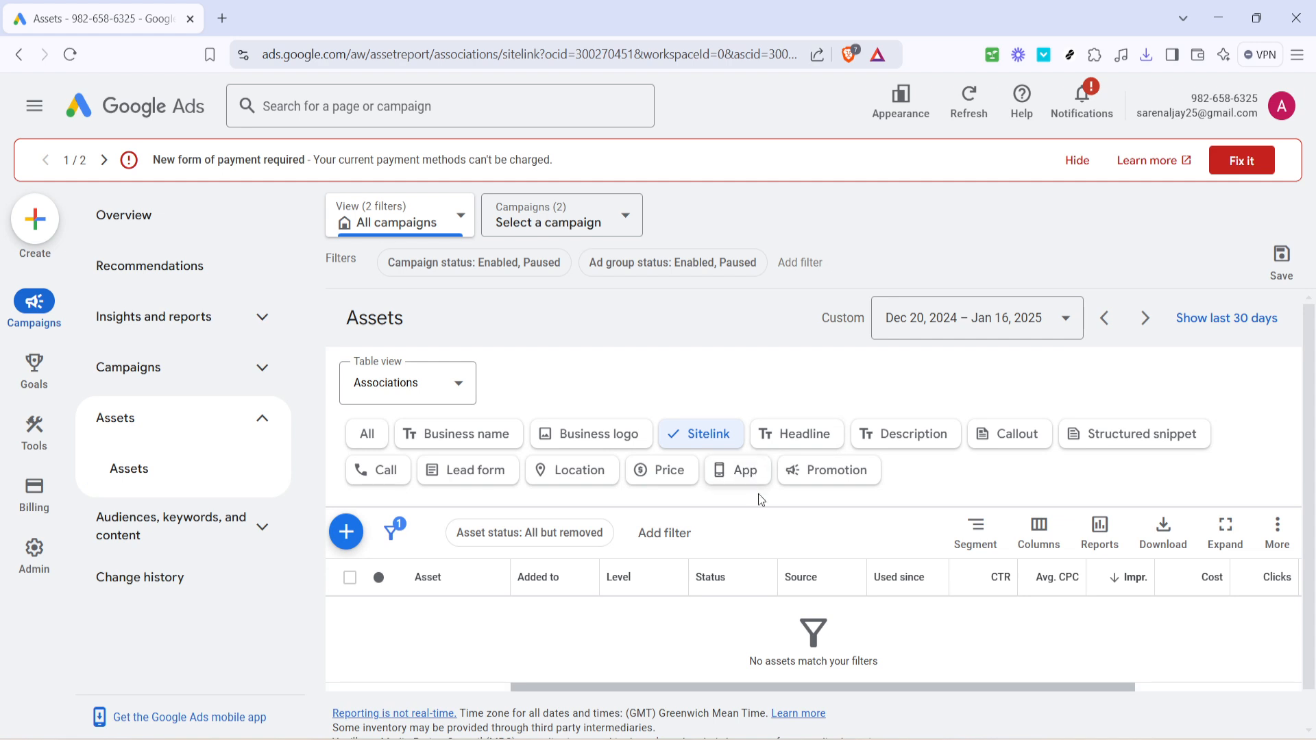
pyautogui.moveTo(913, 483)
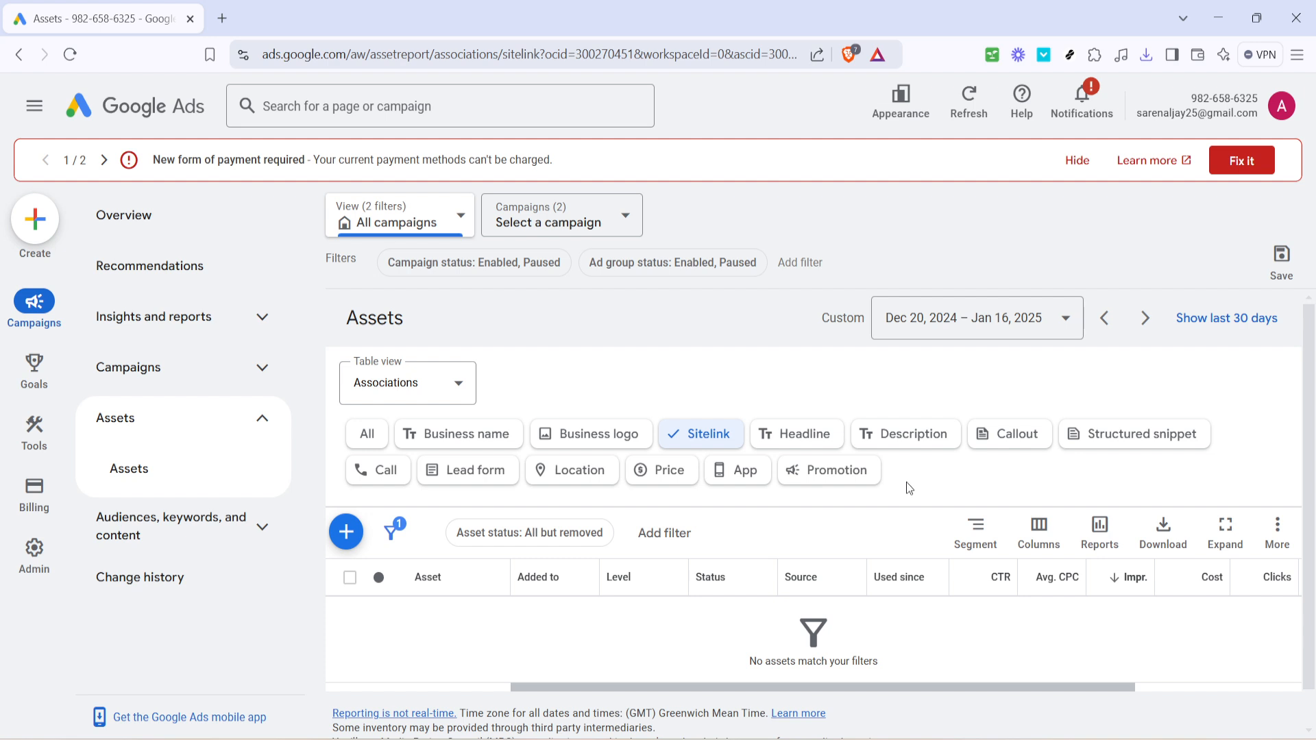
pyautogui.moveTo(836, 521)
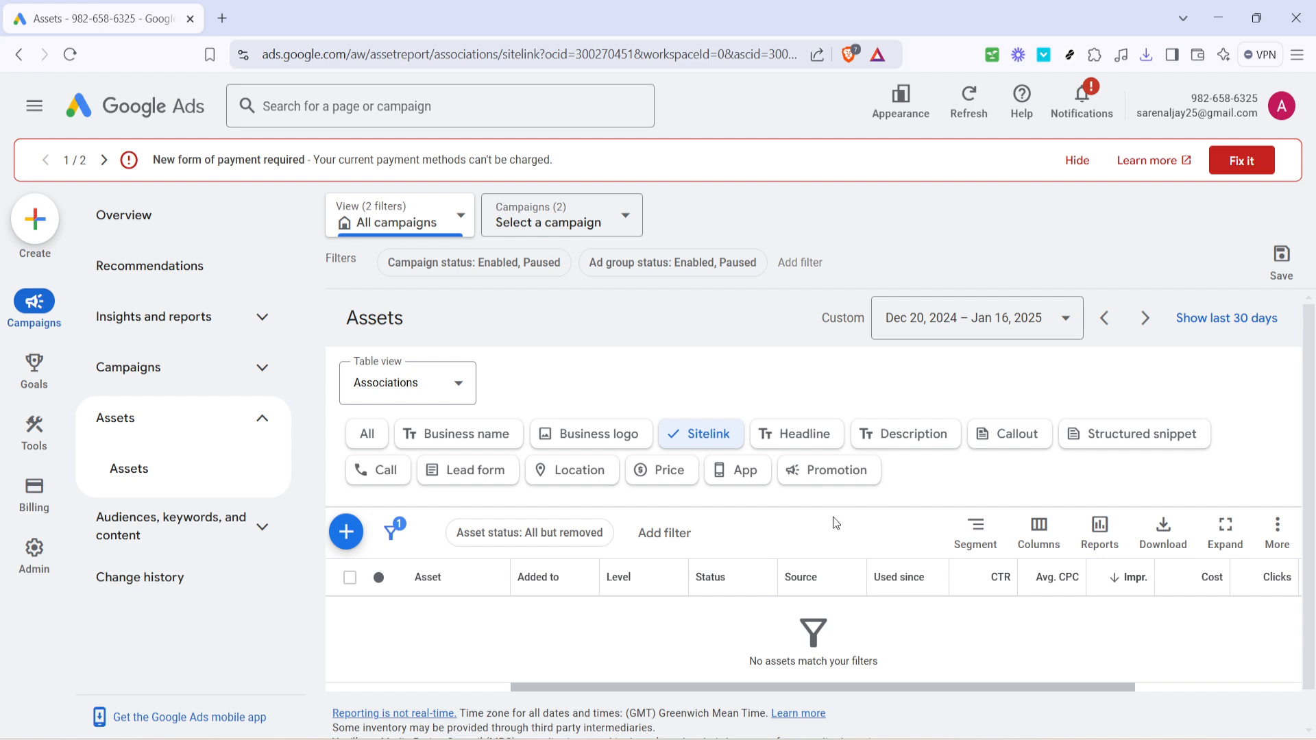
pyautogui.moveTo(347, 530)
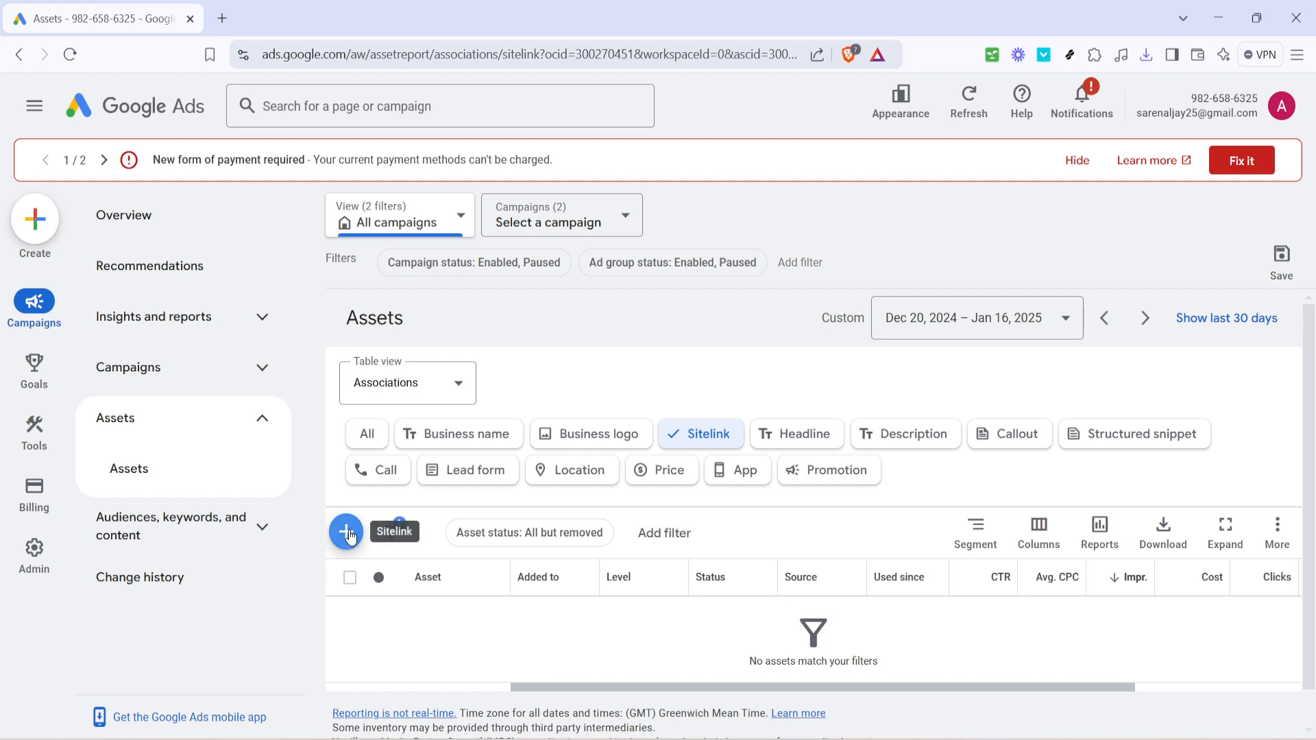
# Start a new sitelink asset via the blue + button, showing the blank Add sitelink form
pyautogui.click(347, 532)
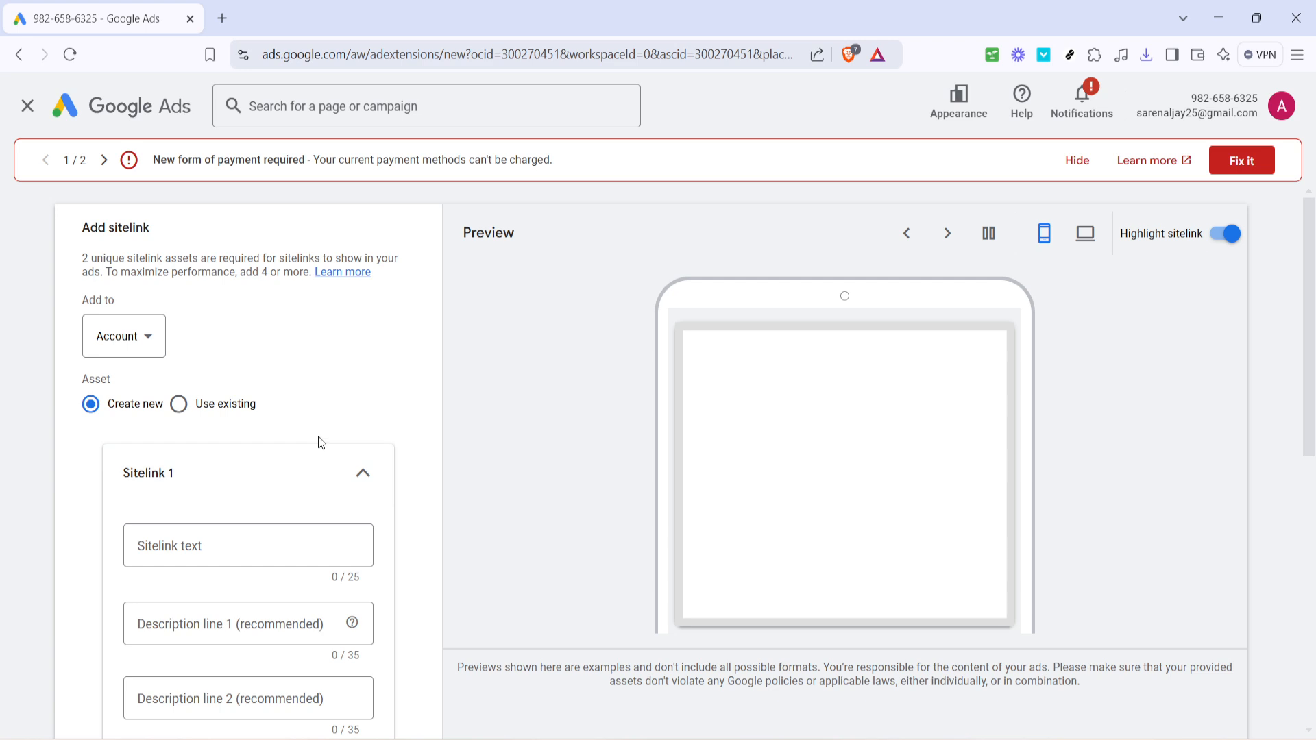
pyautogui.scroll(-3)
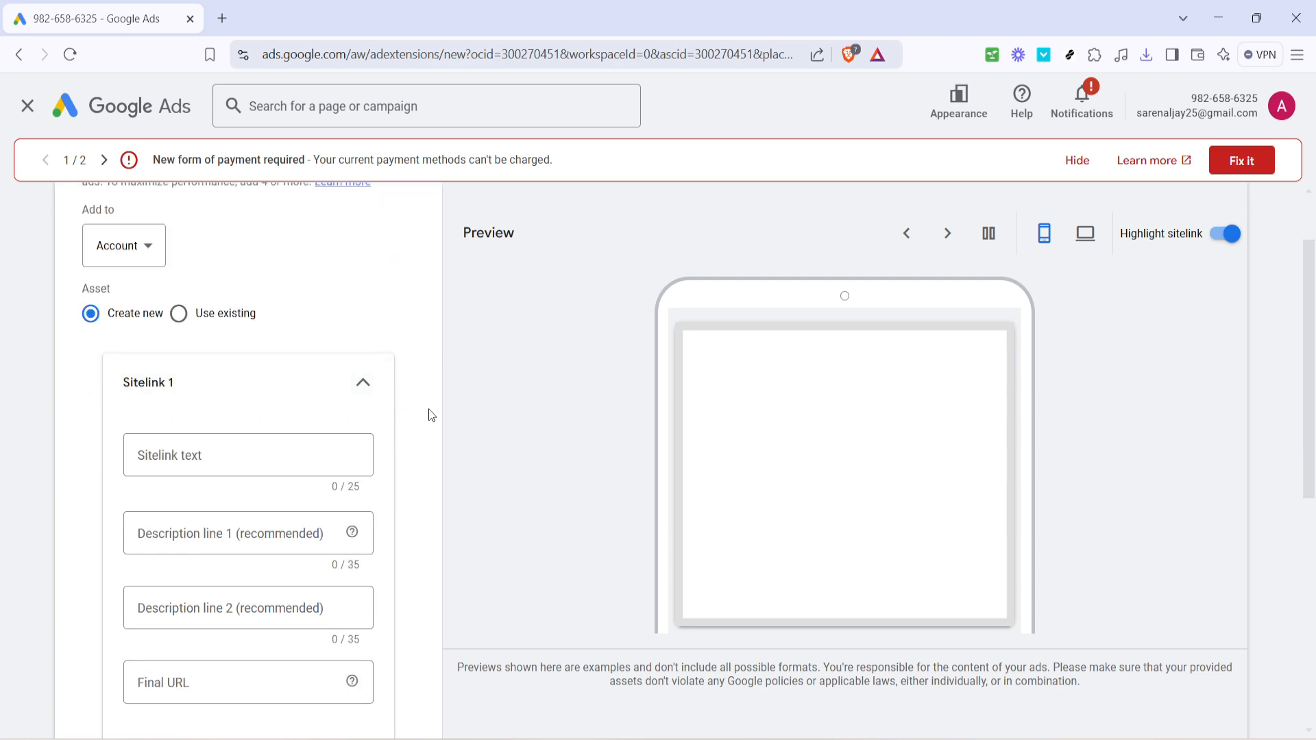
pyautogui.scroll(-3)
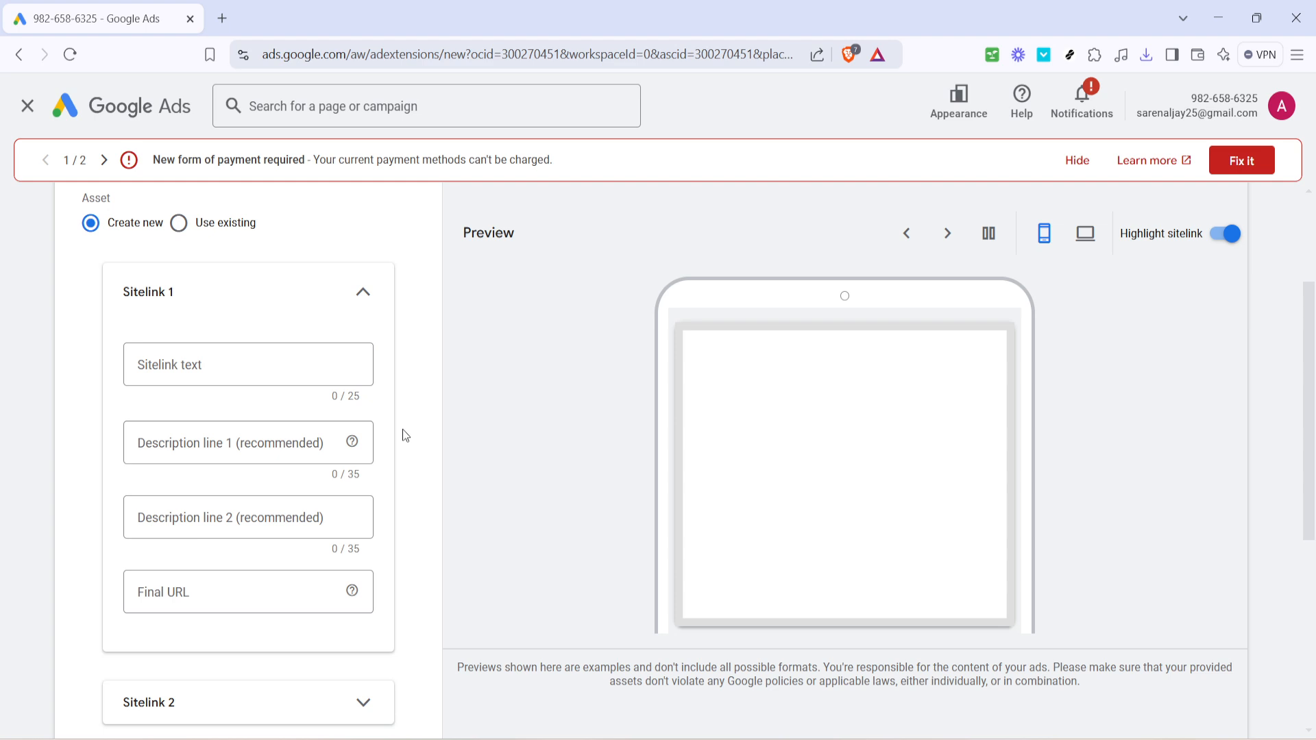
pyautogui.click(1084, 233)
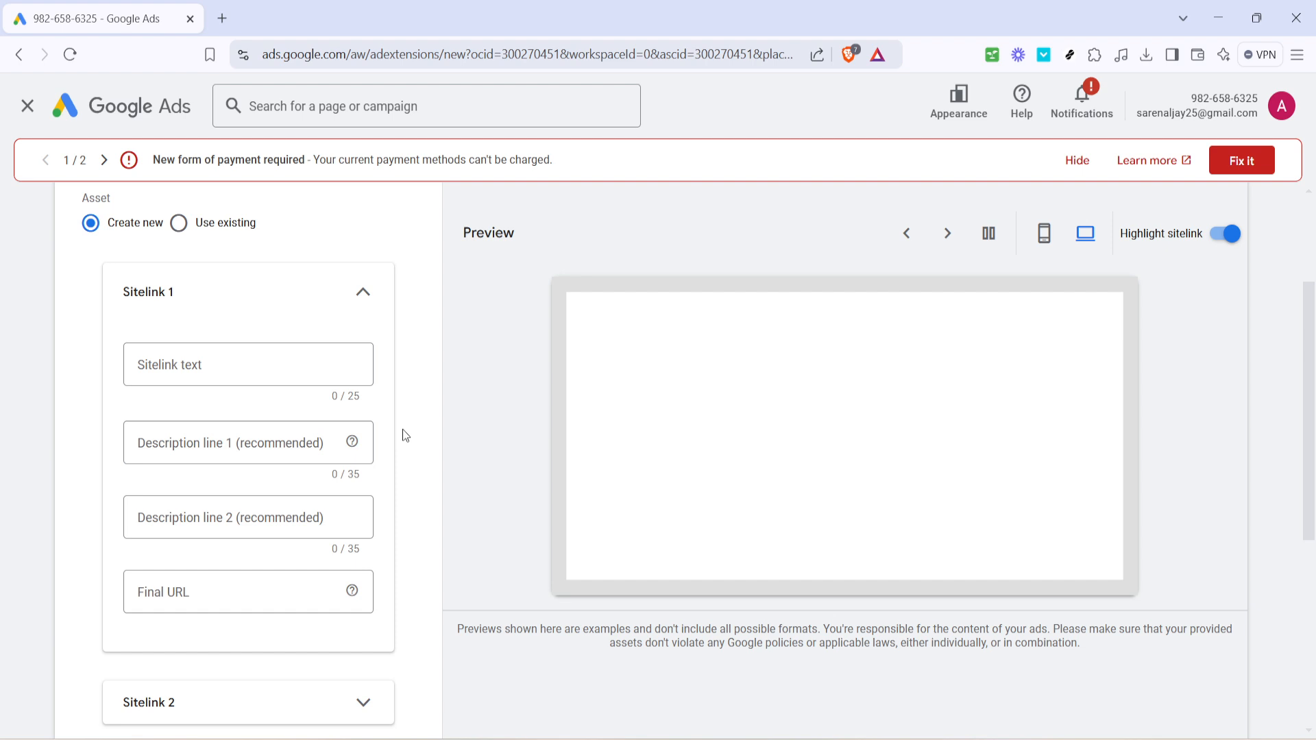
pyautogui.click(1044, 233)
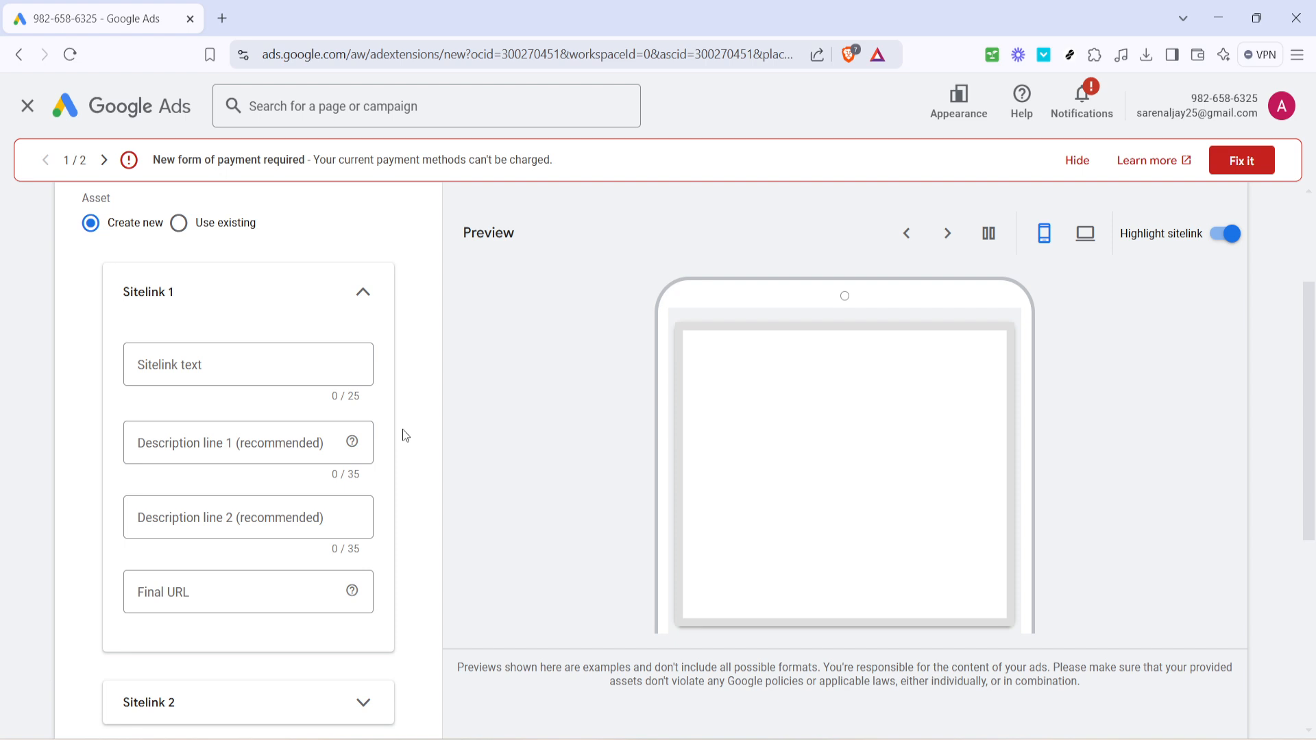
pyautogui.moveTo(209, 589)
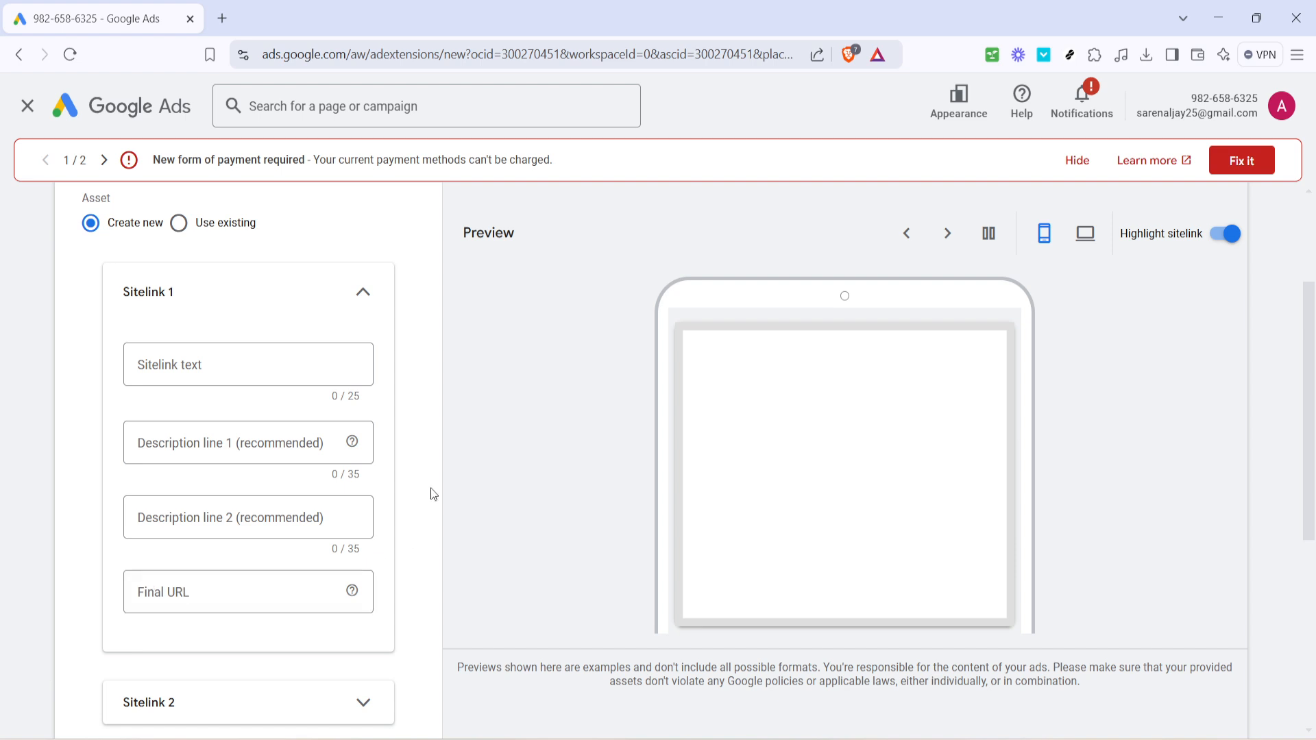
# Scroll the form to show Sitelinks 2–4 and Save, with the preview in desktop format
pyautogui.scroll(-3)
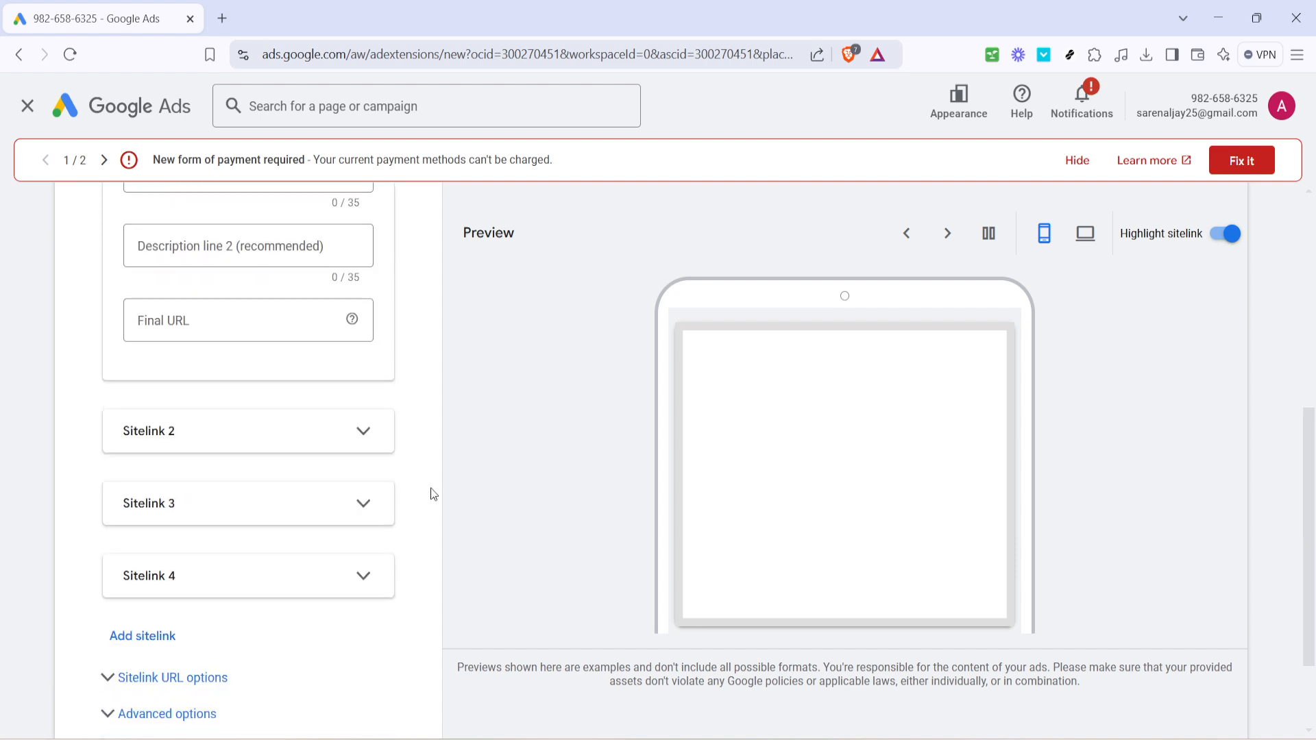
pyautogui.scroll(-3)
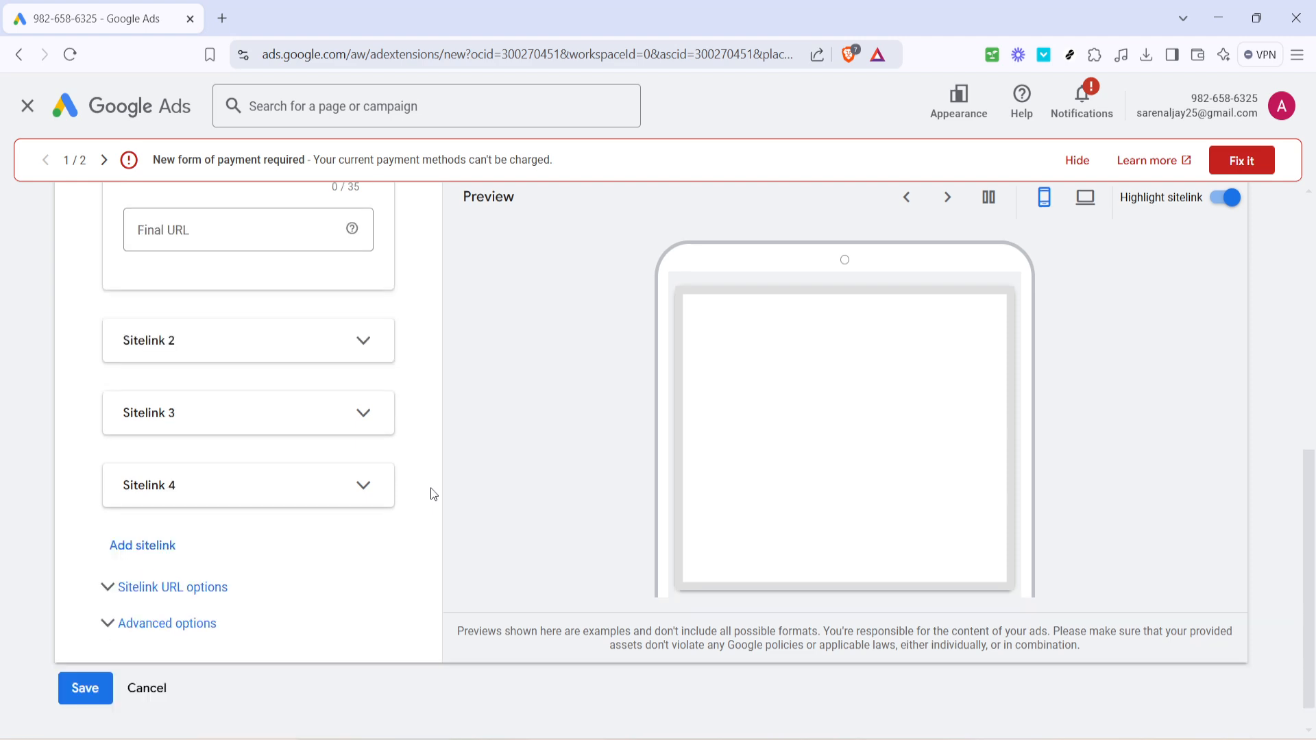
pyautogui.moveTo(318, 661)
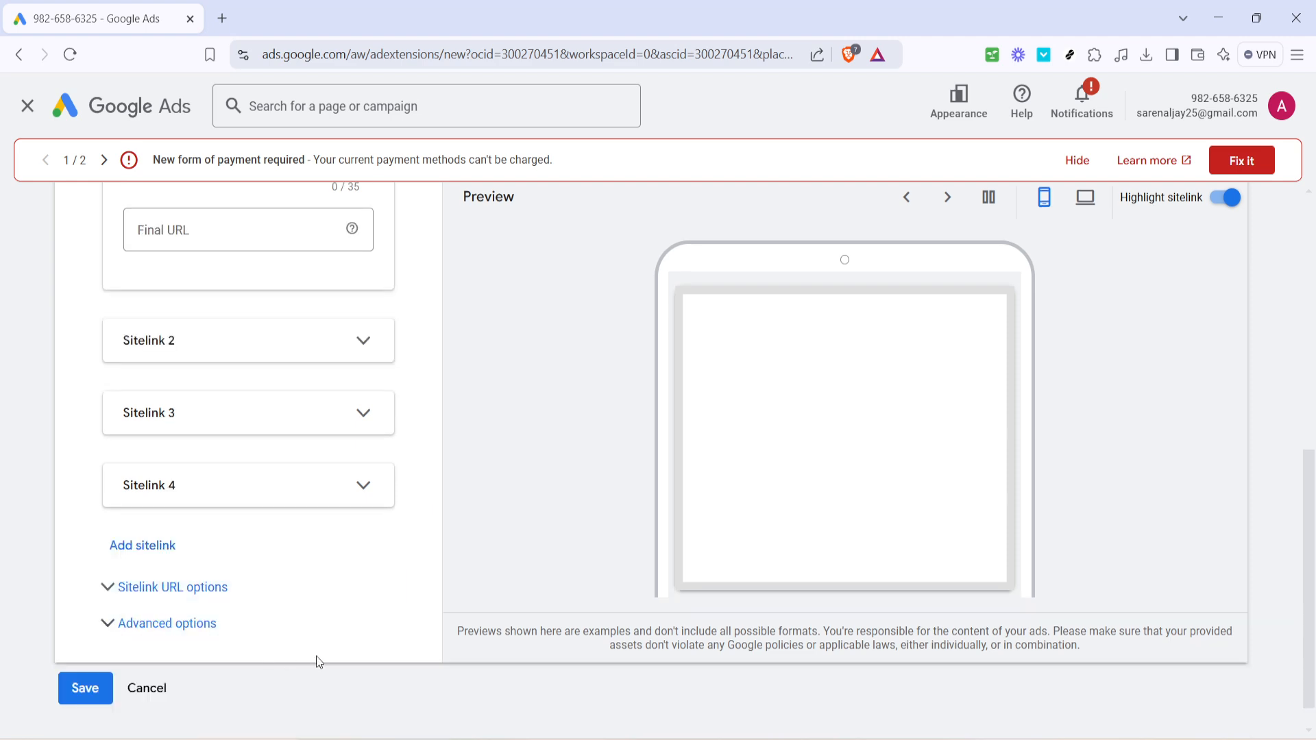
pyautogui.moveTo(291, 655)
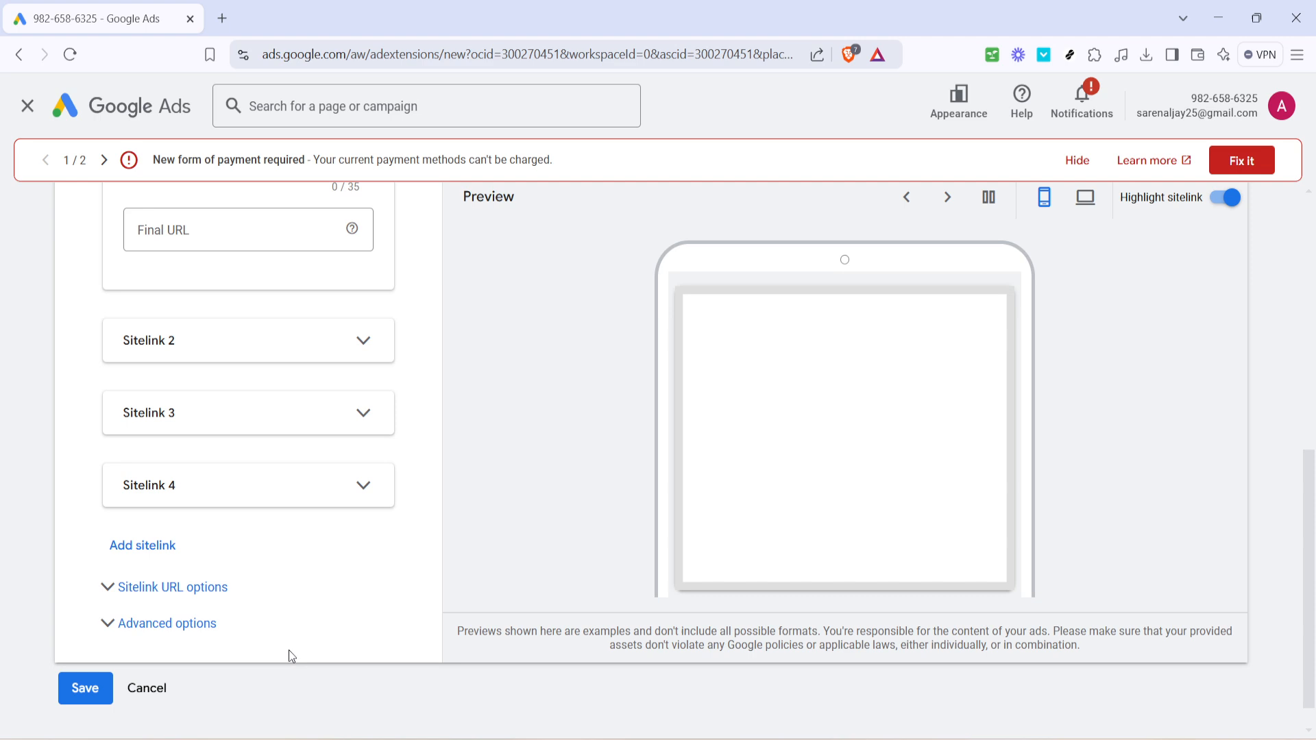
pyautogui.click(1086, 197)
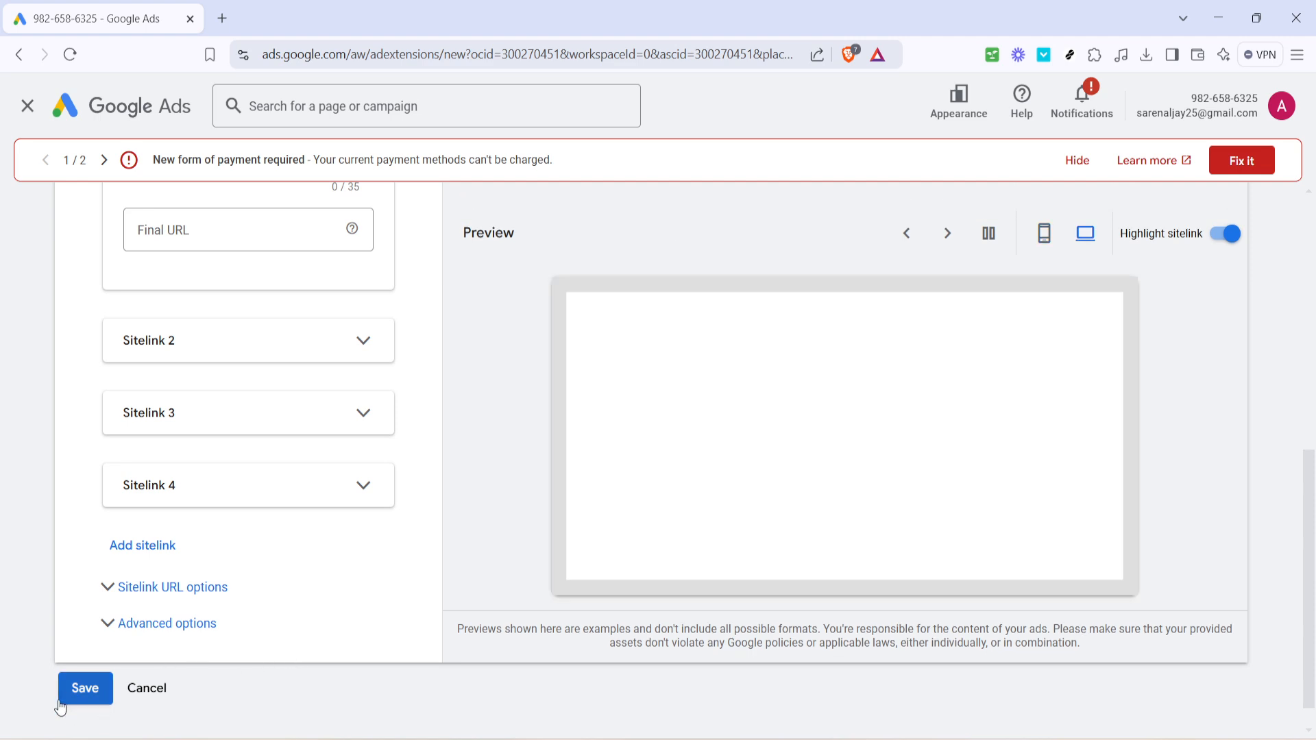
pyautogui.moveTo(410, 547)
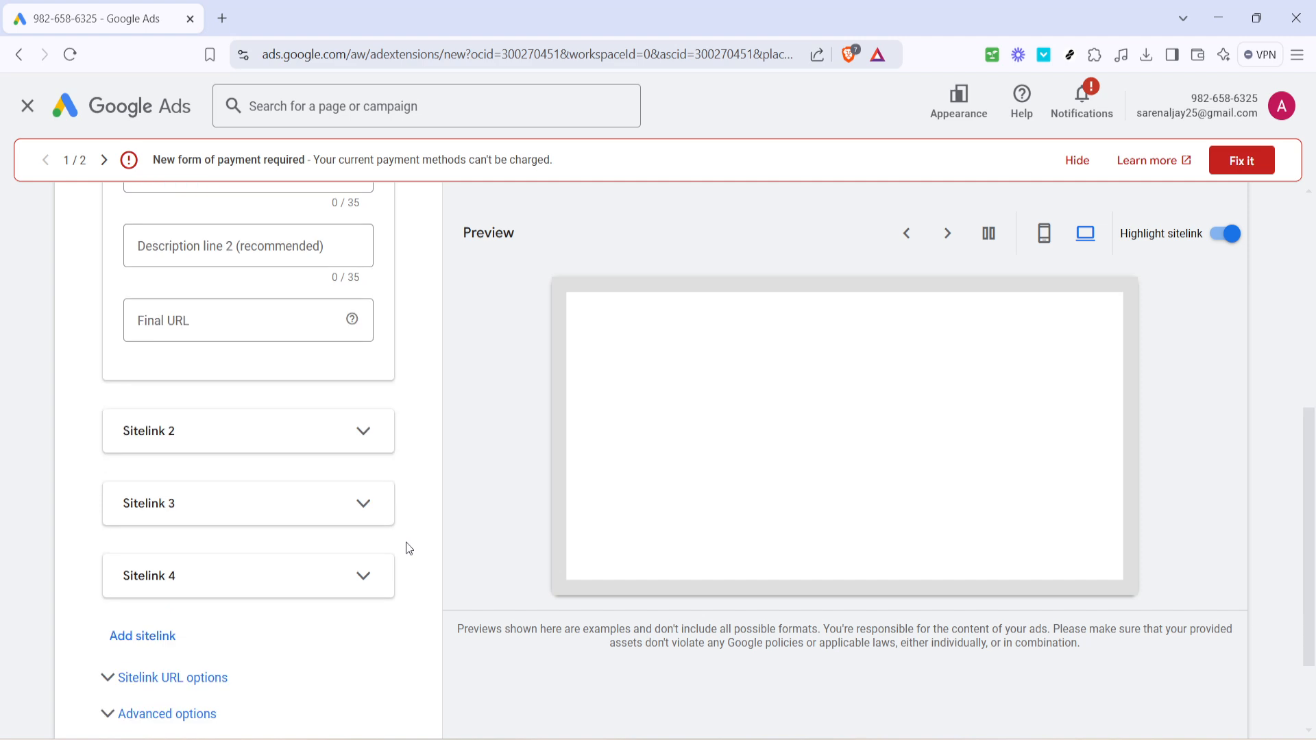
pyautogui.scroll(-3)
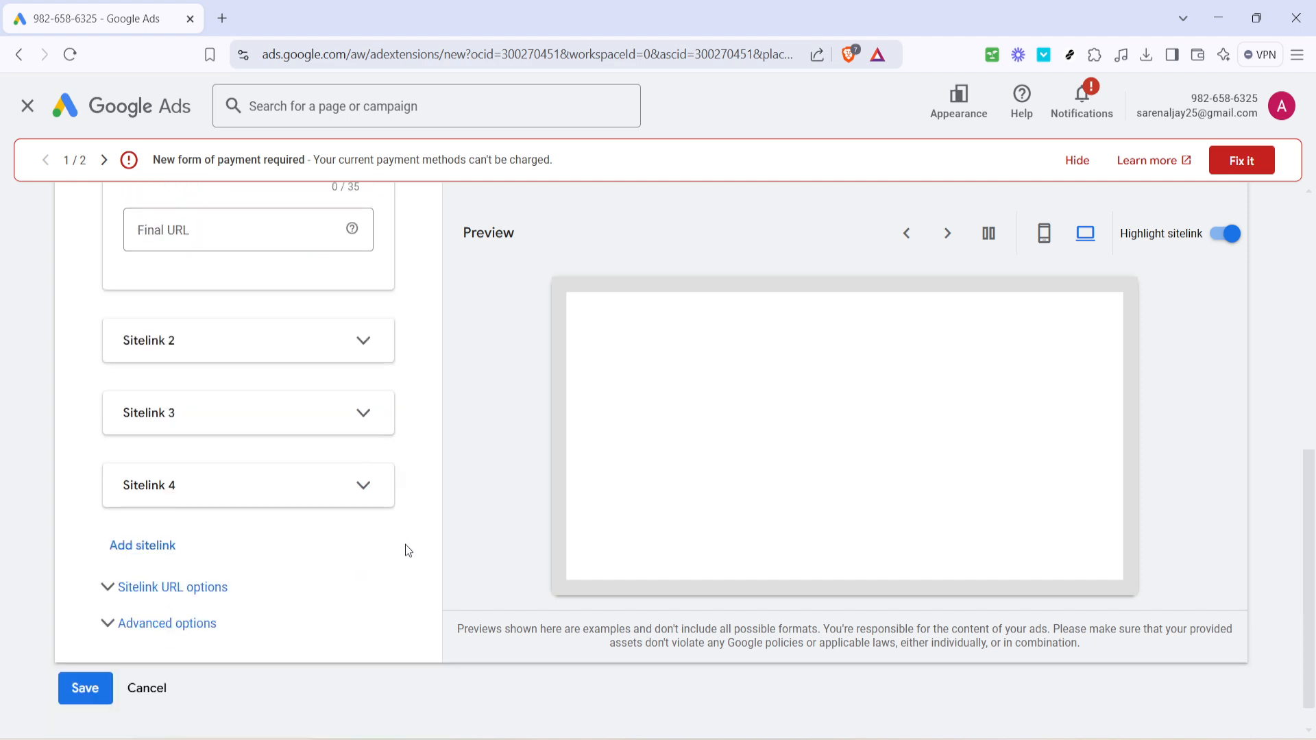